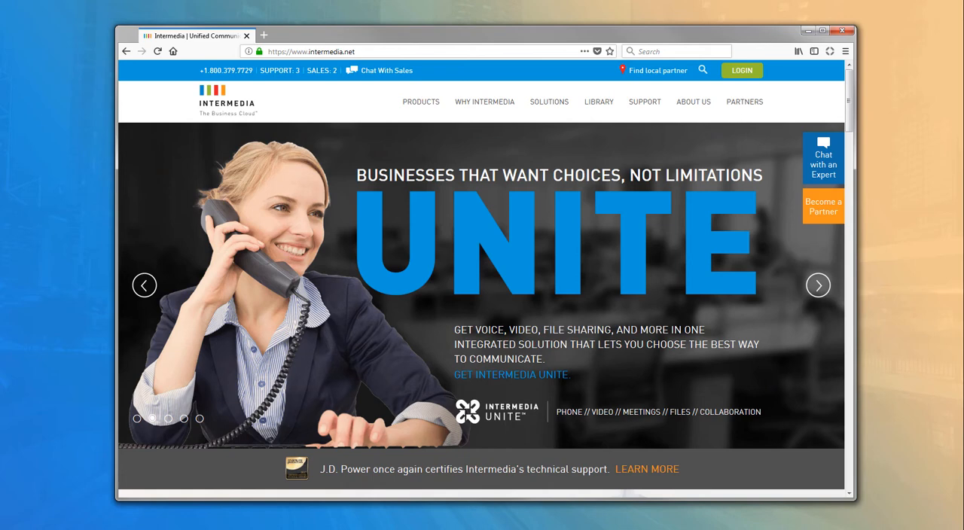
{"action": "mouse_move", "coordinate": [772, 95]}
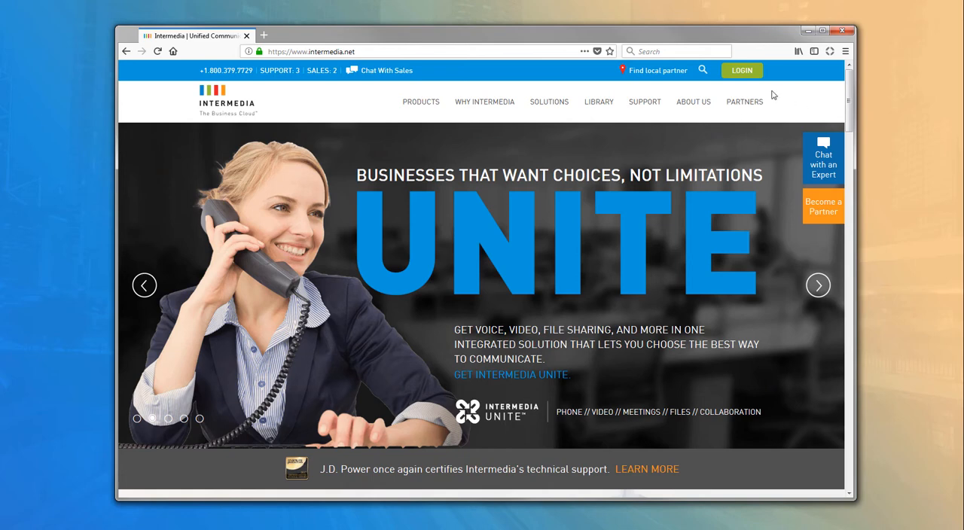
Reach the Customer Login page via the LOGIN menu's Customer Login entry.
{"action": "left_click", "coordinate": [742, 69]}
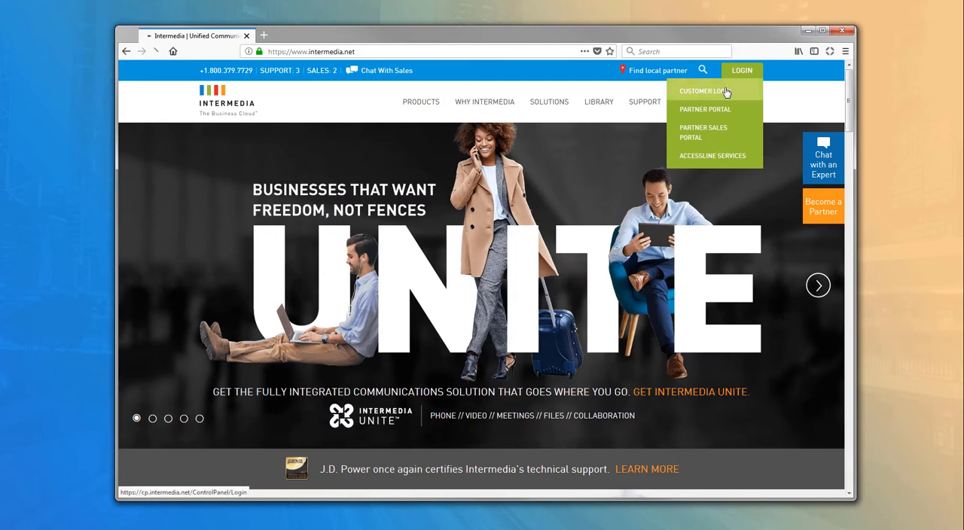
{"action": "left_click", "coordinate": [703, 90]}
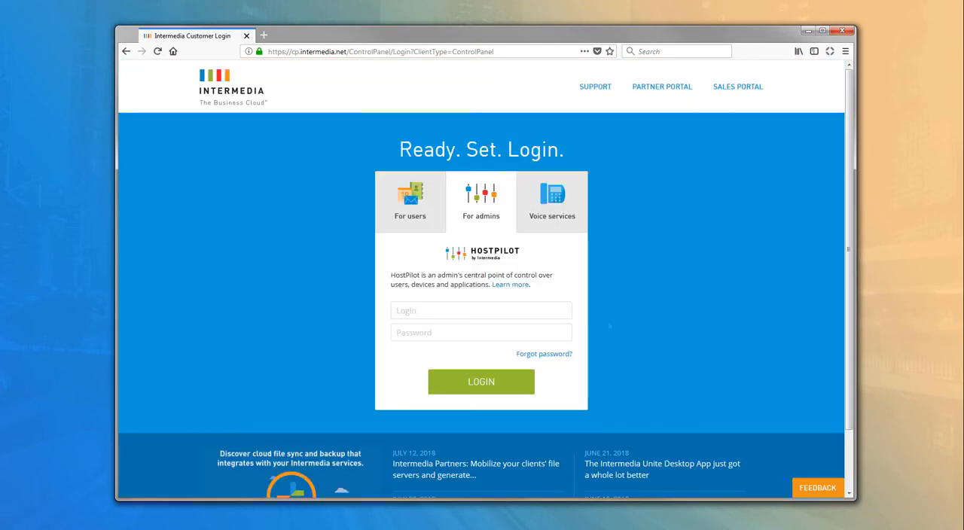
{"action": "left_click", "coordinate": [410, 202]}
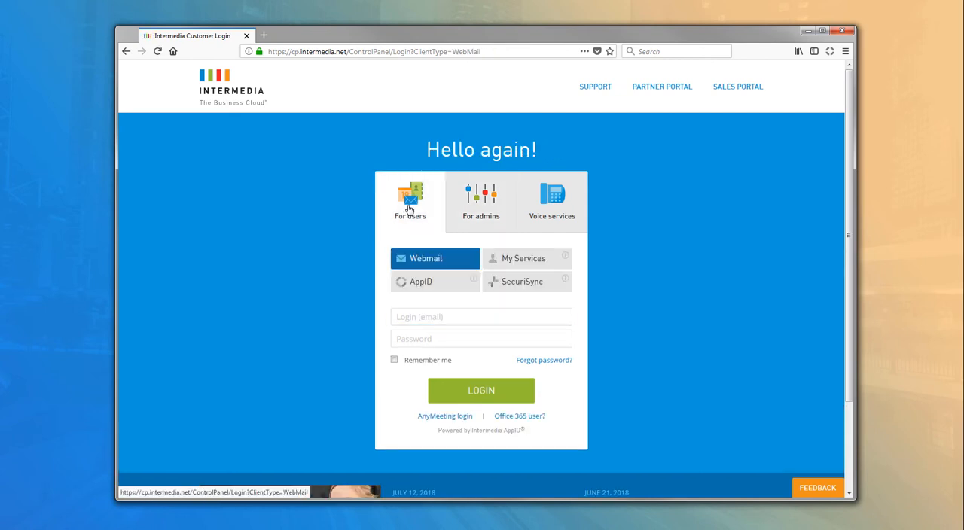
{"action": "left_click", "coordinate": [523, 260]}
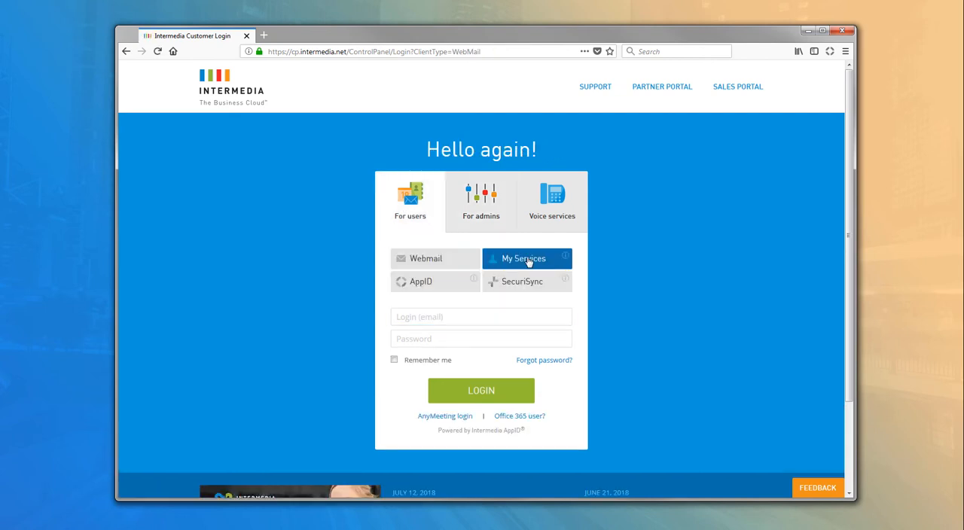
{"action": "left_click", "coordinate": [483, 317]}
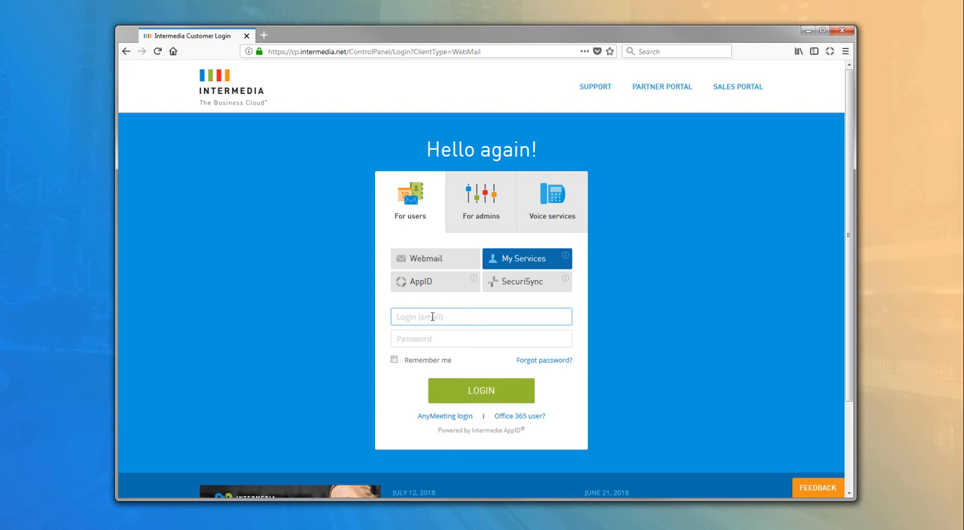
{"action": "type", "text": "jenniferd@yourcompany.com"}
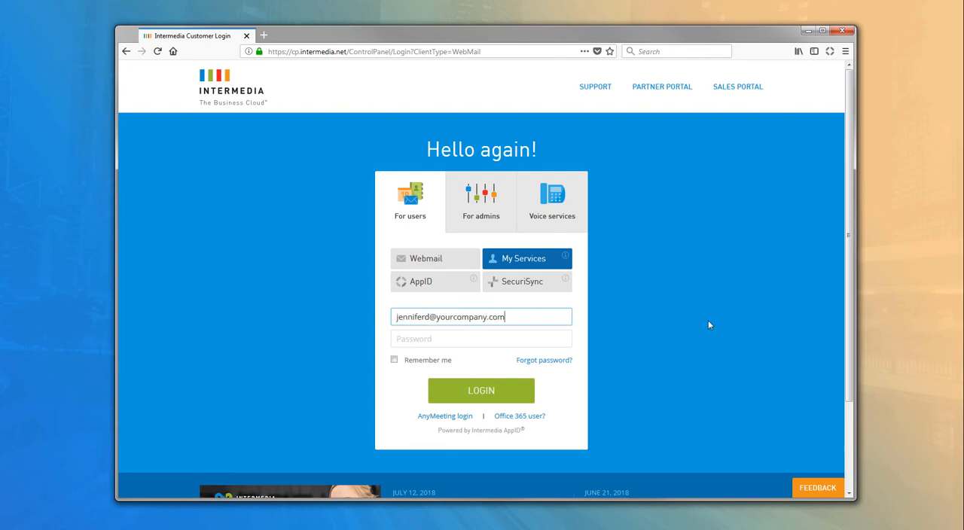
{"action": "left_click", "coordinate": [482, 391]}
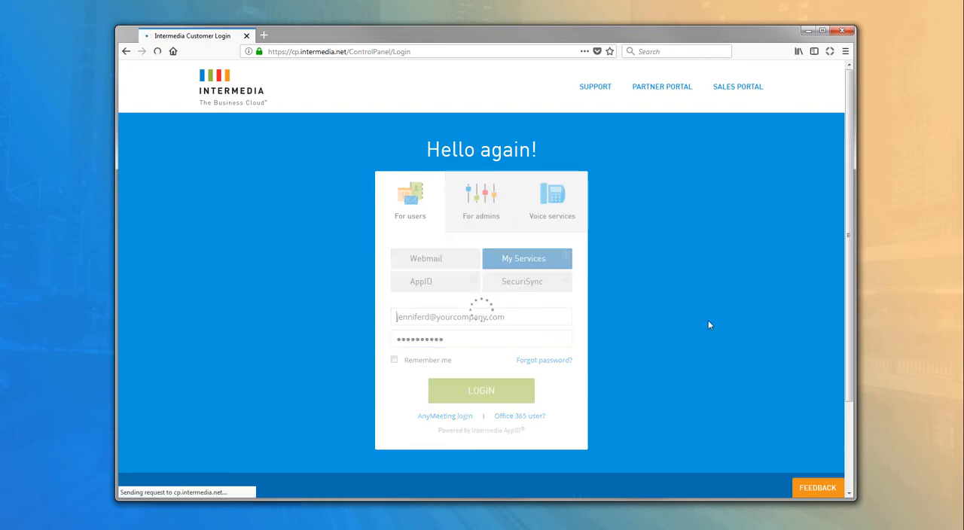
{"action": "left_click", "coordinate": [482, 390]}
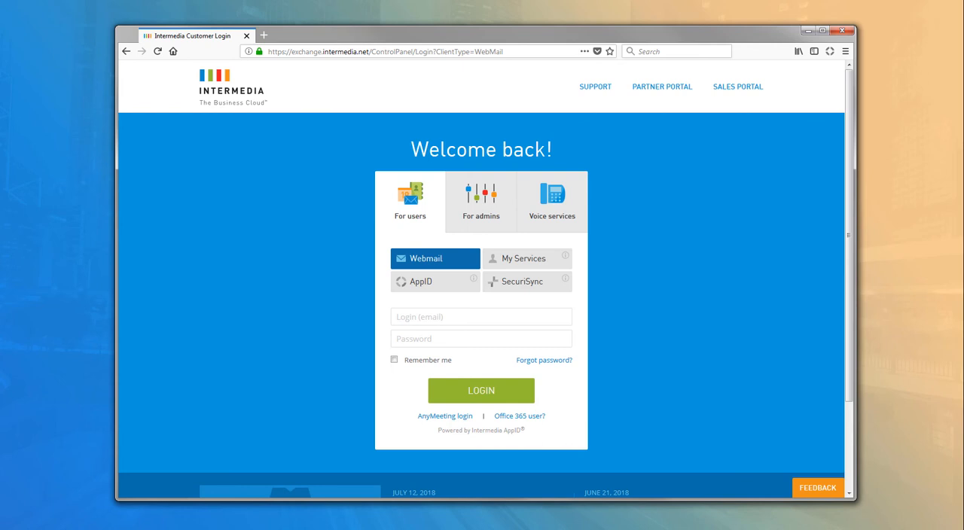
{"action": "mouse_move", "coordinate": [611, 259]}
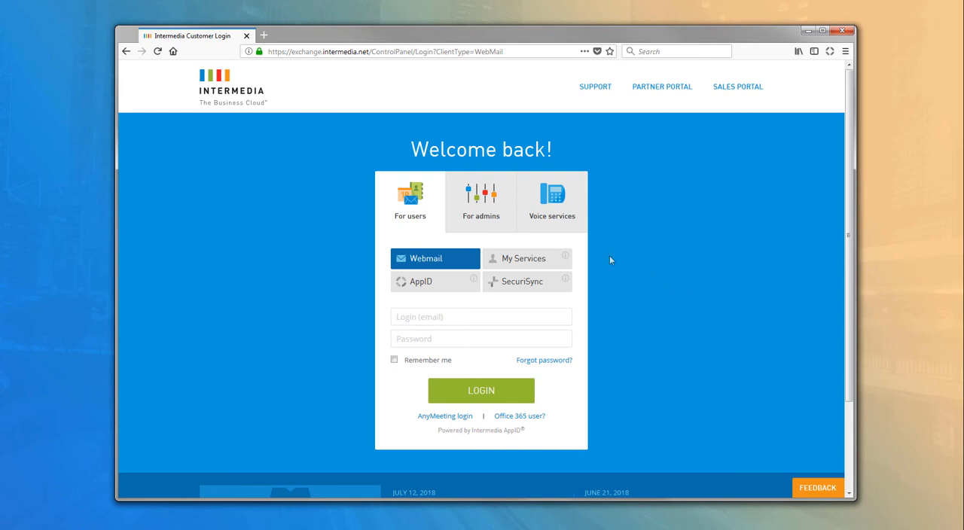
Sign in under For admins with login 'jen' to land on the HostPilot control panel home.
{"action": "left_click", "coordinate": [481, 202]}
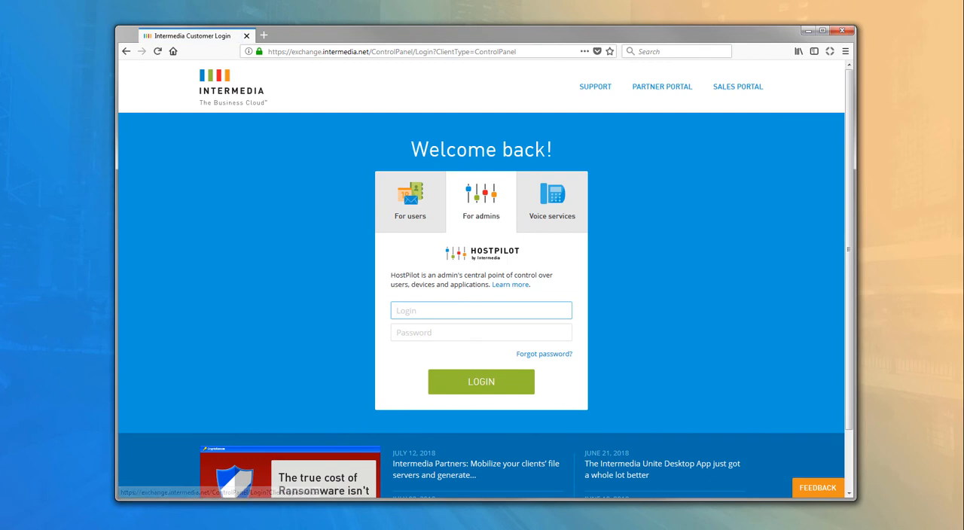
{"action": "type", "text": "jenniferadmin@yourcompany.com"}
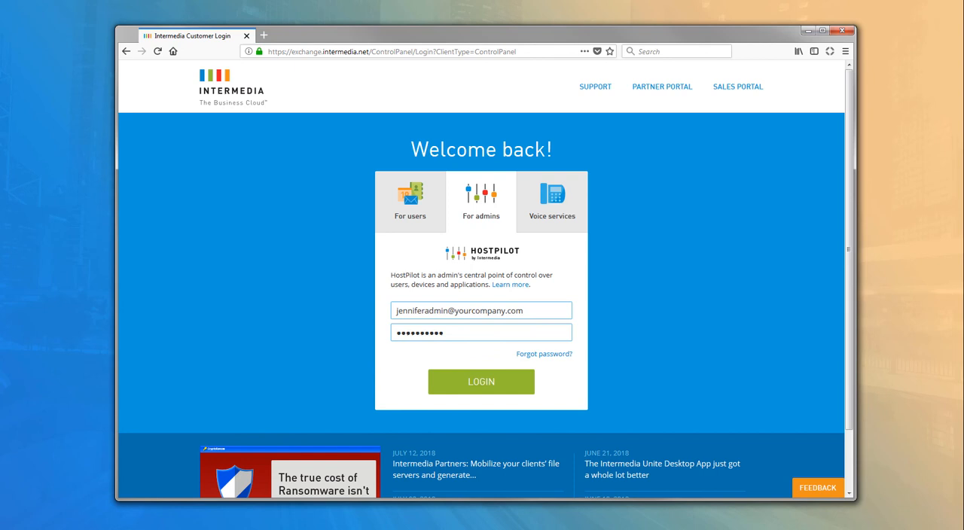
{"action": "left_click", "coordinate": [481, 381]}
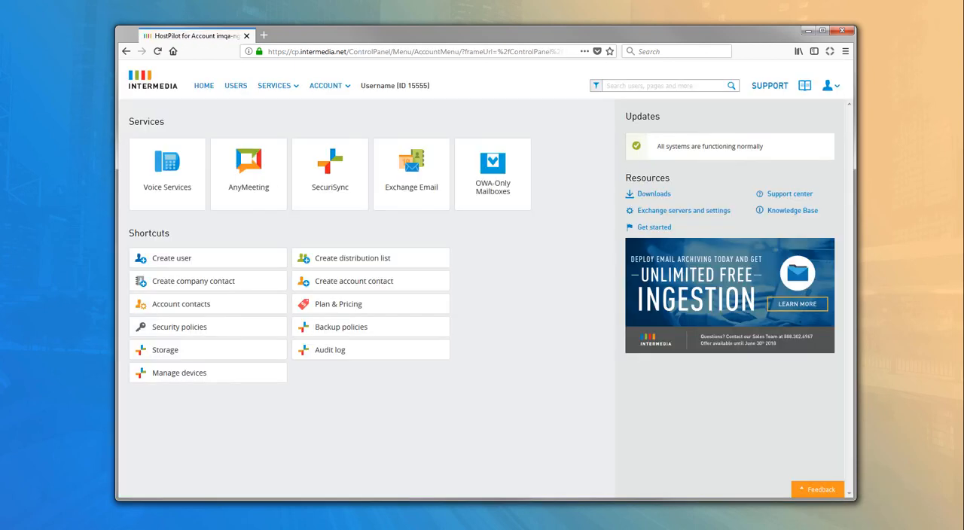